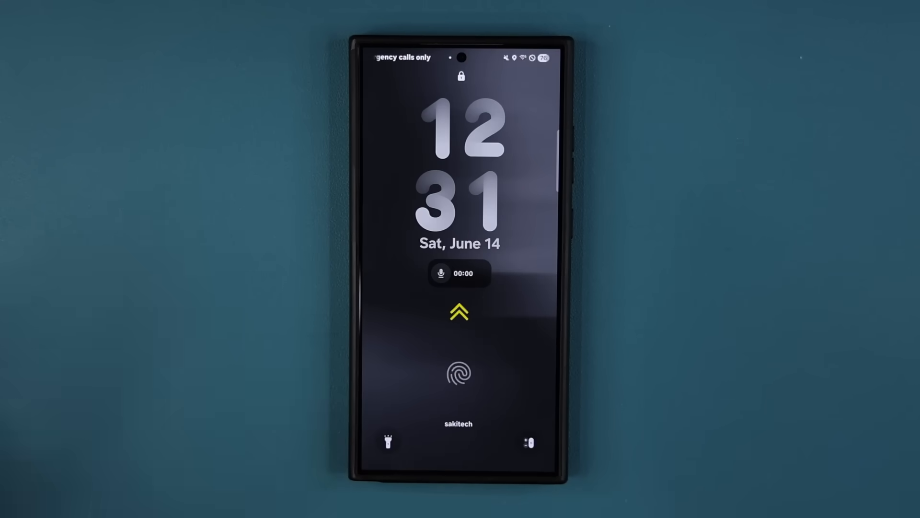
Step: Open Modes and Routines from Settings and show its empty Routines tab
left_click(457, 373)
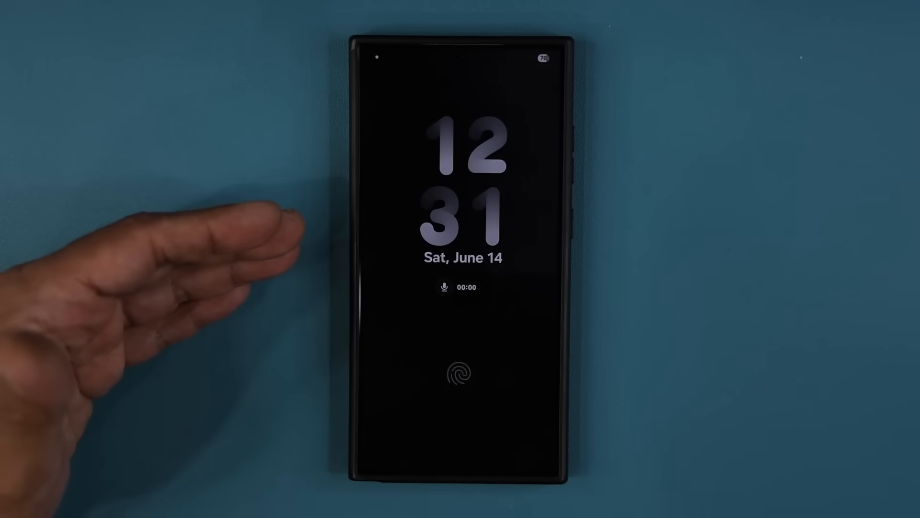
left_click(460, 372)
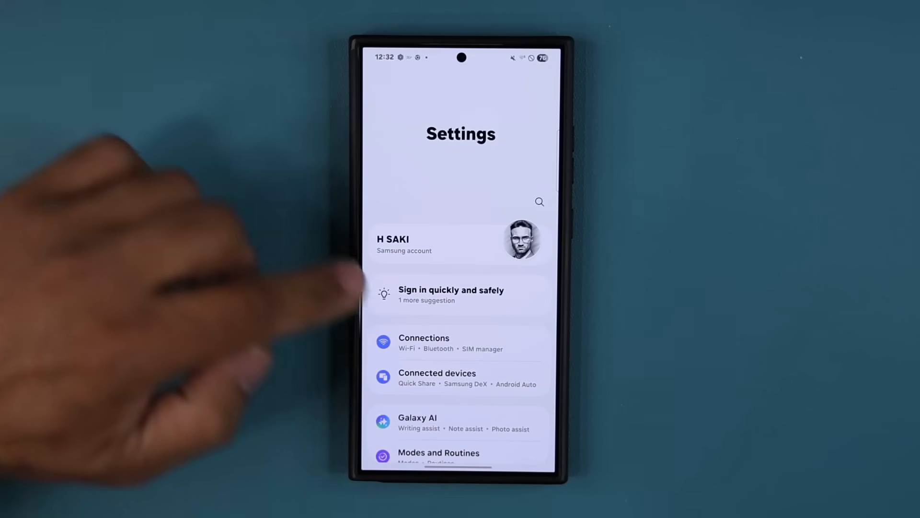
scroll("down", 3)
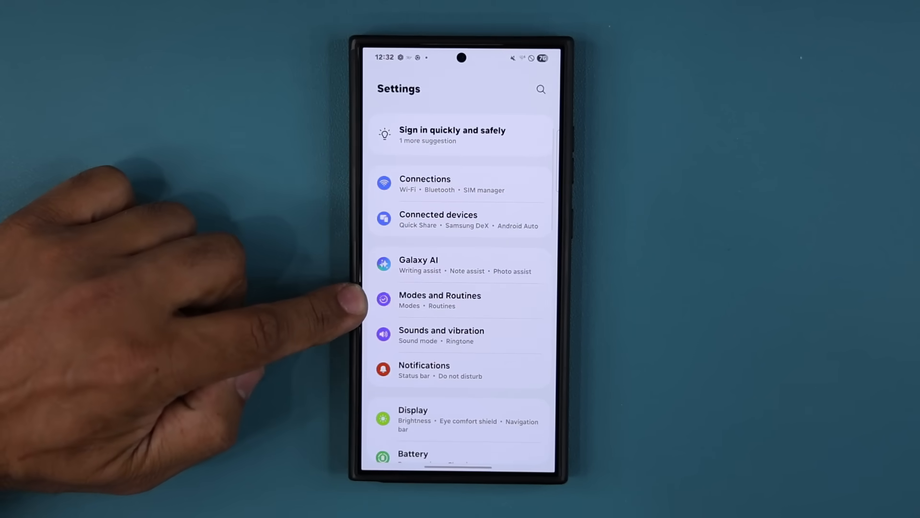
left_click(458, 300)
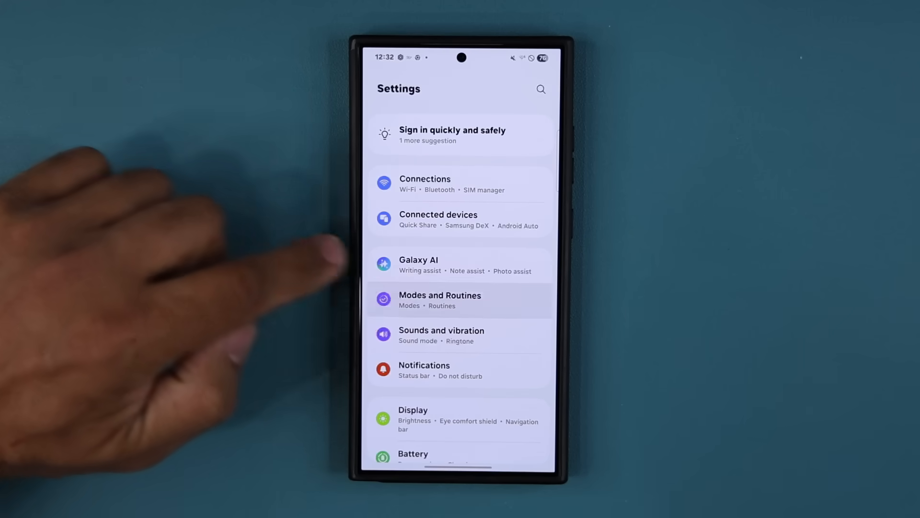
left_click(440, 299)
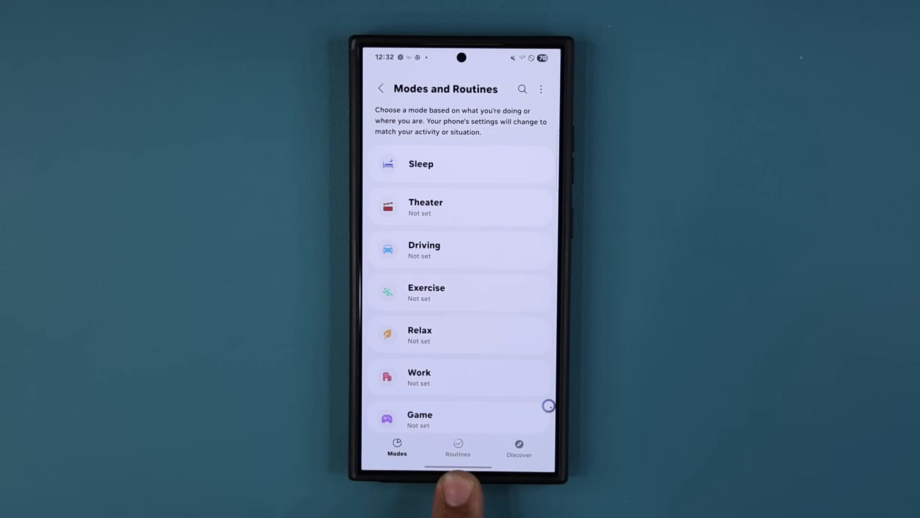
left_click(457, 447)
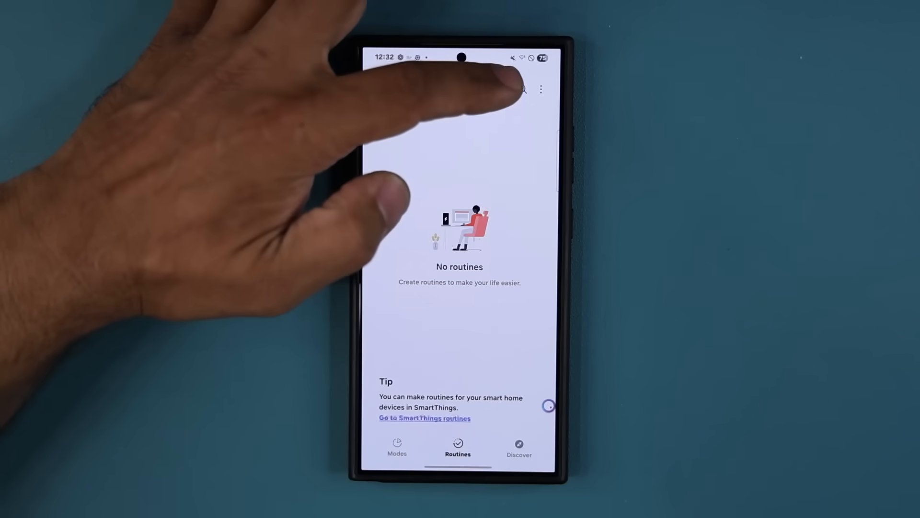
Step: Start a new routine triggered by Unlock with fingerprint using the left index finger
left_click(540, 90)
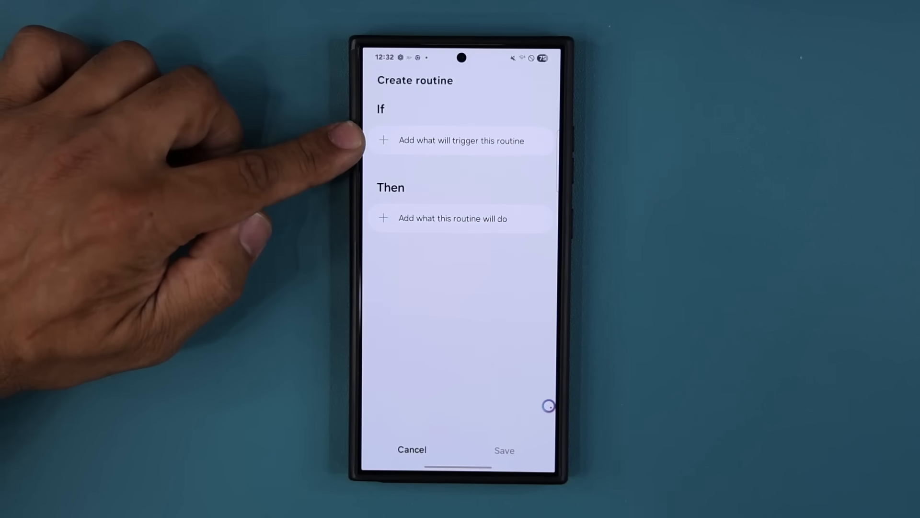
left_click(461, 140)
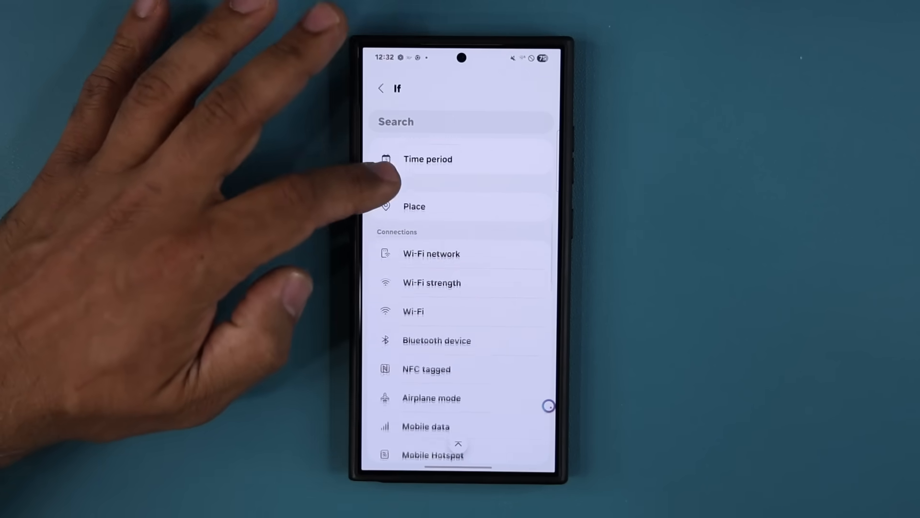
scroll("down", 3)
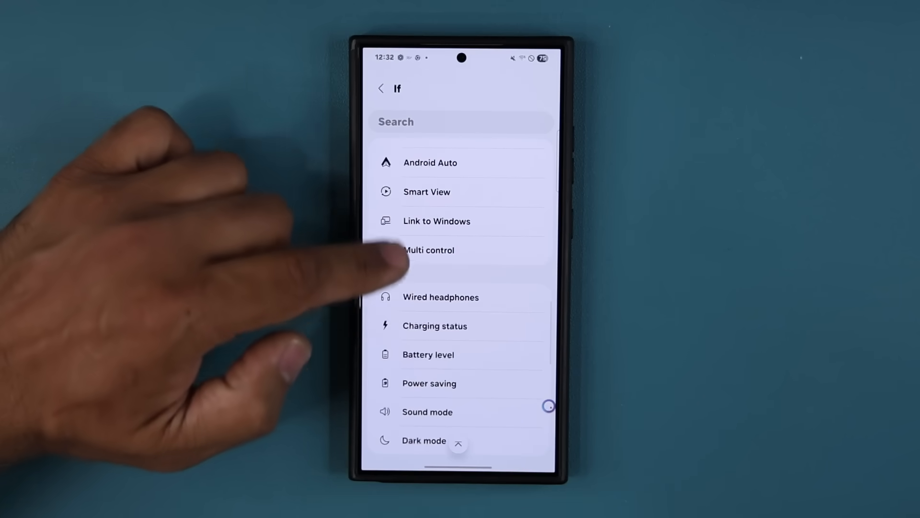
scroll("down", 3)
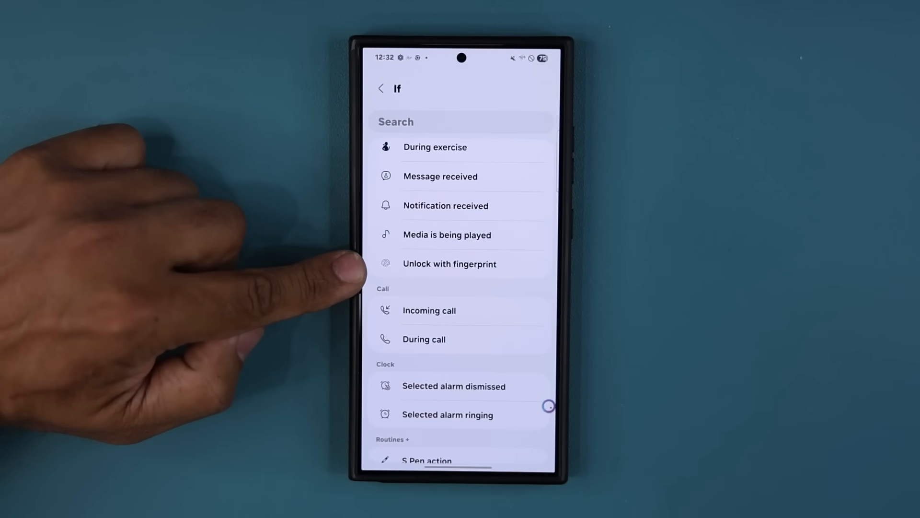
left_click(449, 264)
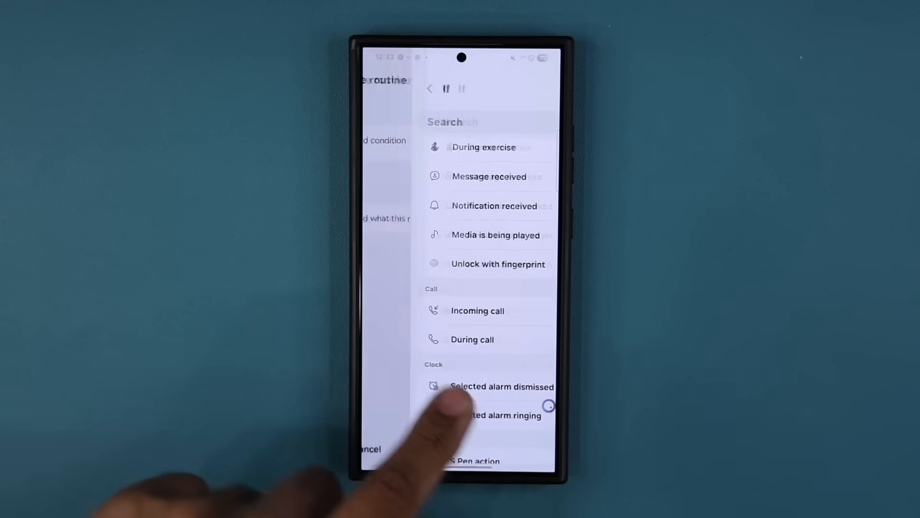
left_click(498, 263)
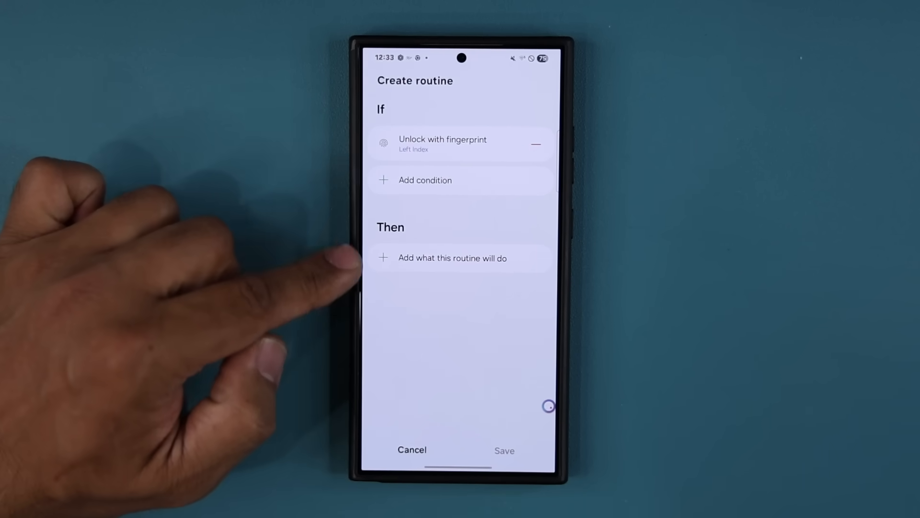
Step: Add 'Edge lighting effect once' from the Effects category as the routine's action
left_click(452, 258)
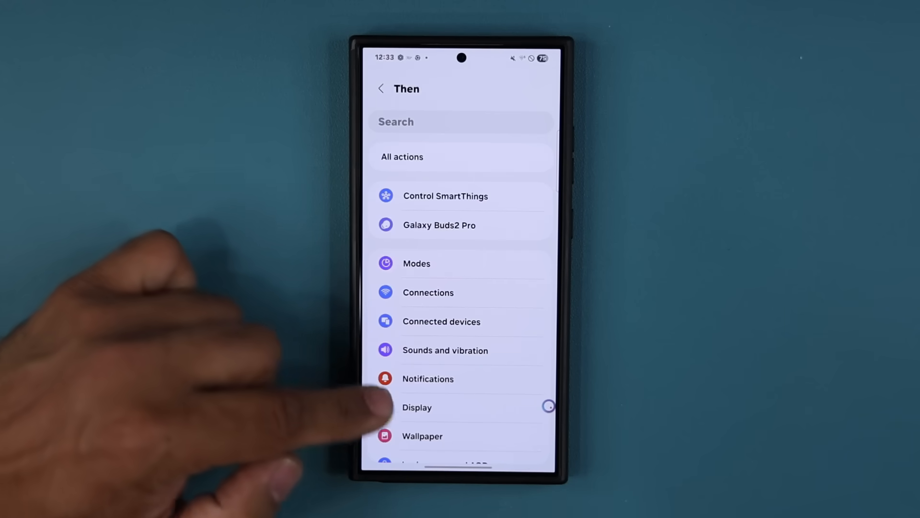
scroll("down", 3)
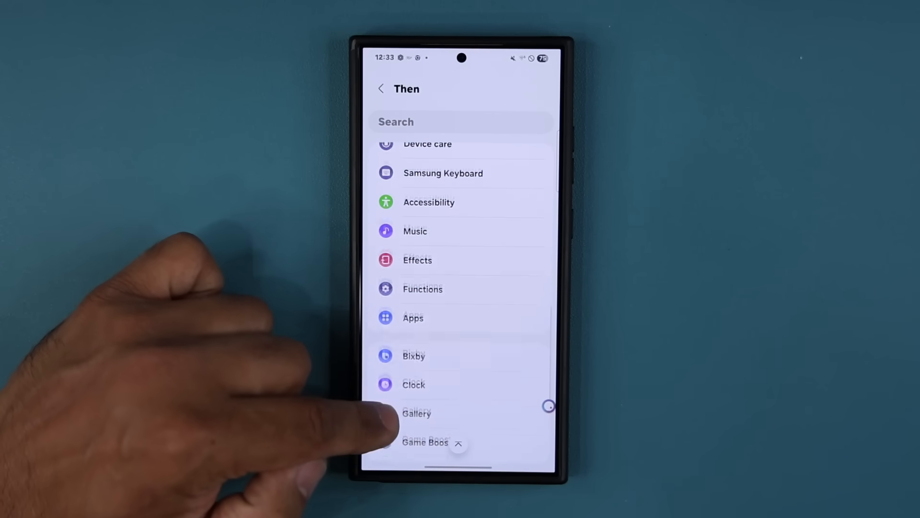
left_click(418, 260)
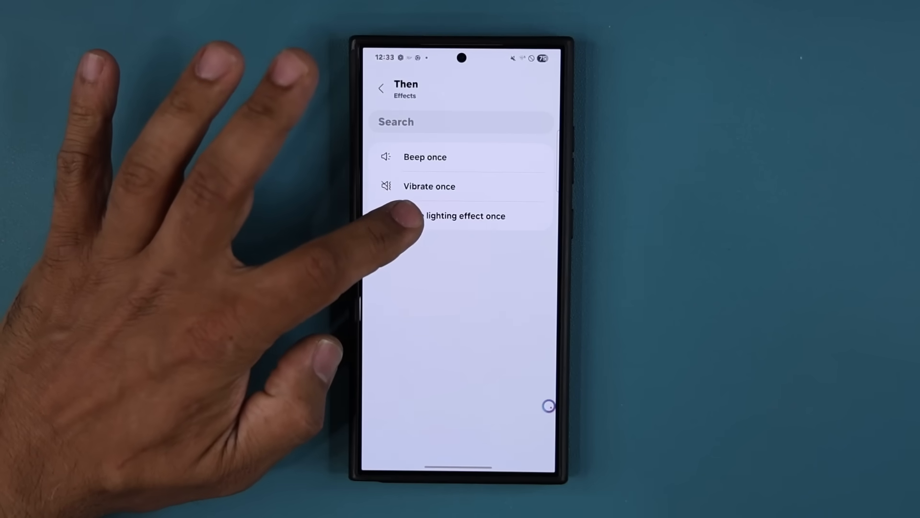
left_click(465, 215)
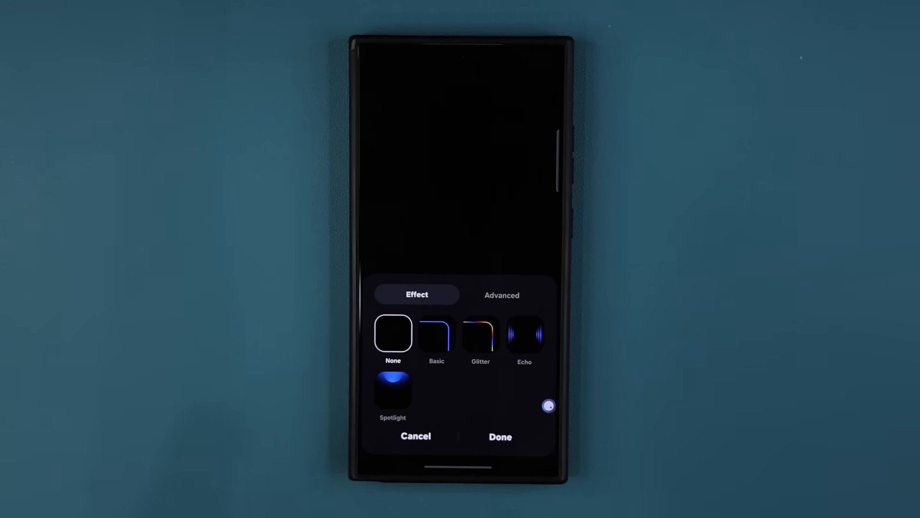
Step: Preview the Basic, Glitter, Echo and Spotlight edge lighting styles, then settle on Basic
left_click(436, 335)
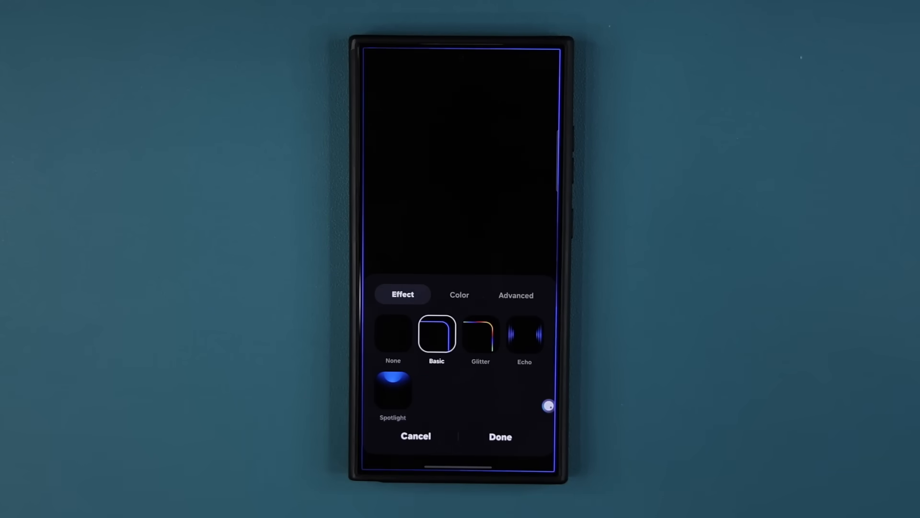
left_click(480, 334)
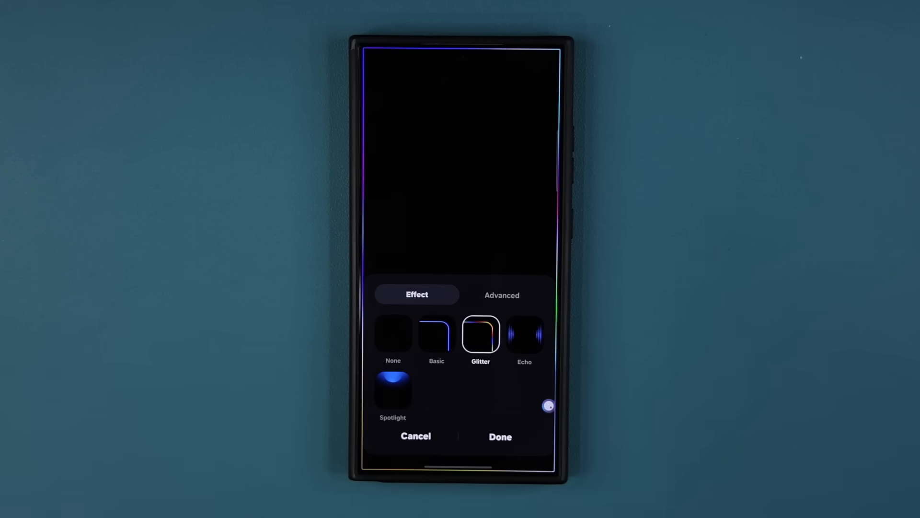
left_click(524, 334)
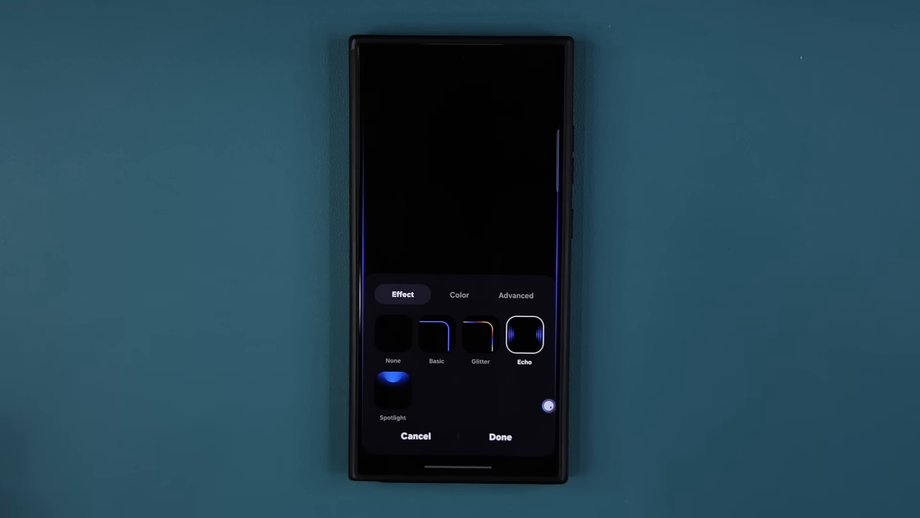
left_click(392, 391)
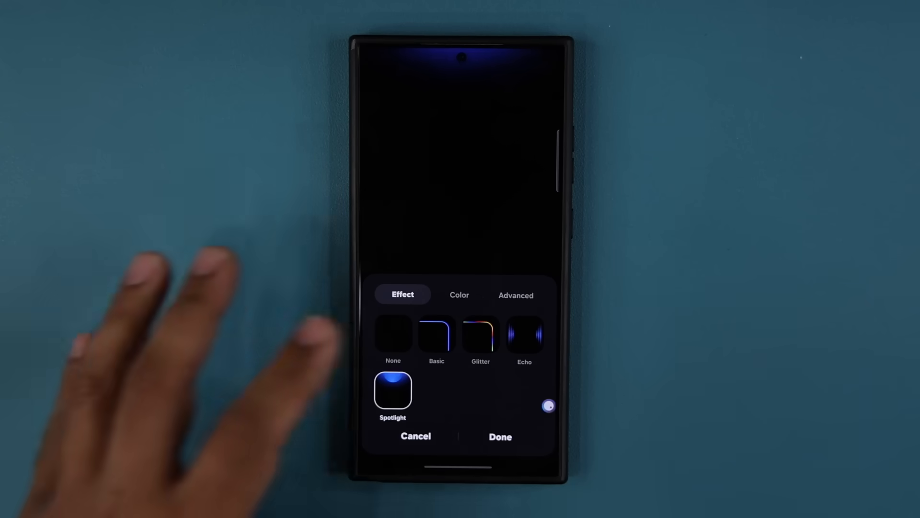
left_click(436, 335)
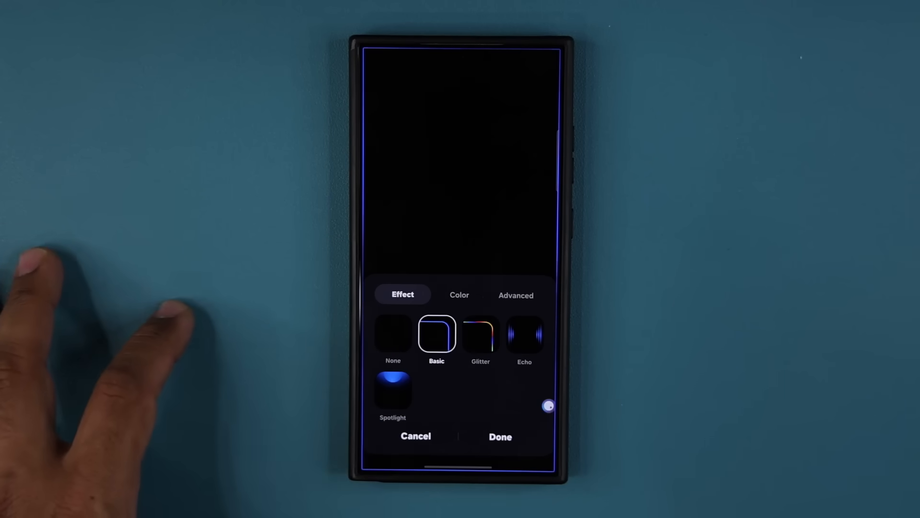
Step: Set the lighting to green, Wide width and roughly half duration, then confirm
left_click(459, 295)
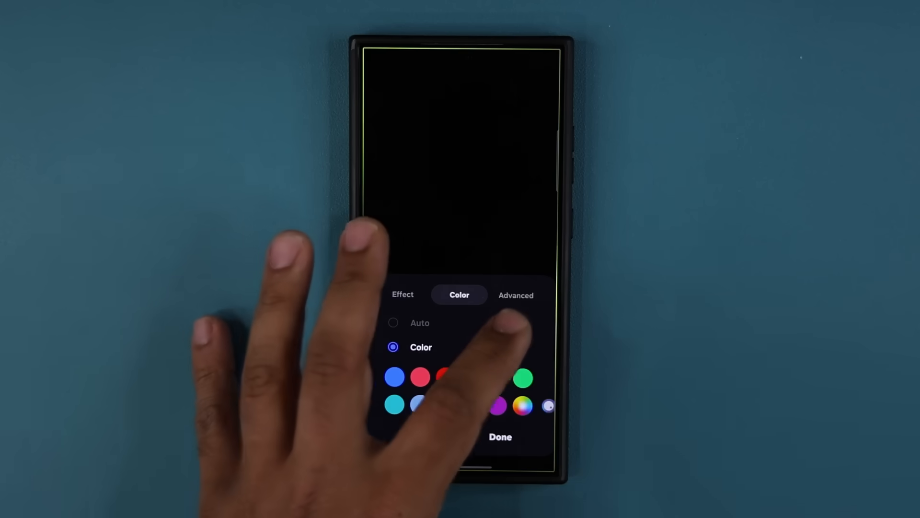
left_click(515, 295)
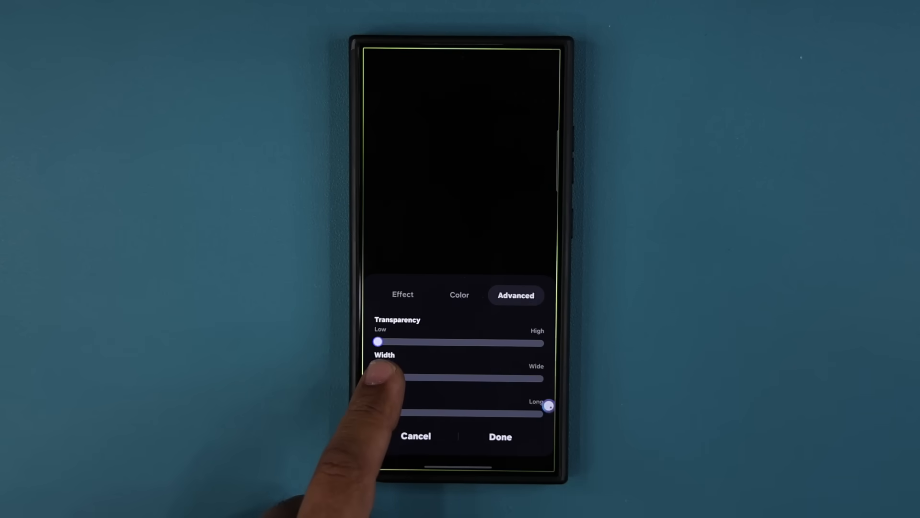
left_click_drag(387, 378, 540, 378)
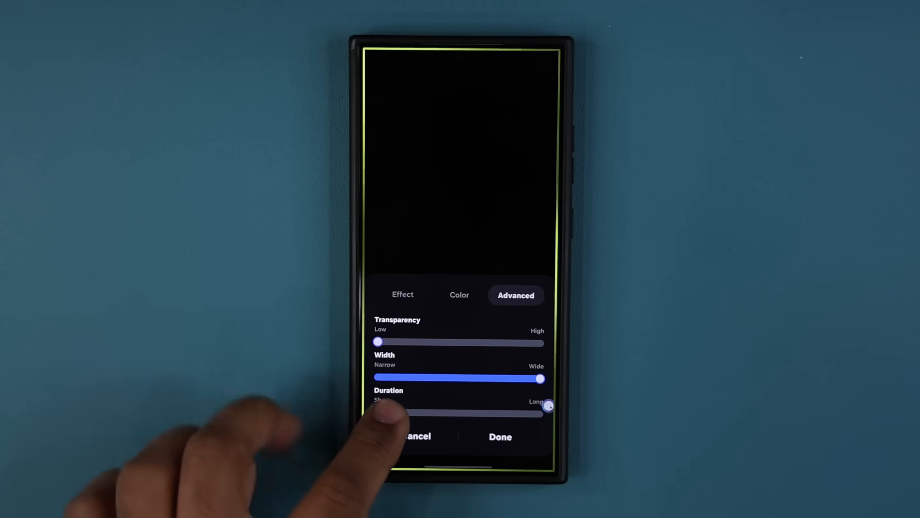
left_click_drag(381, 413, 549, 413)
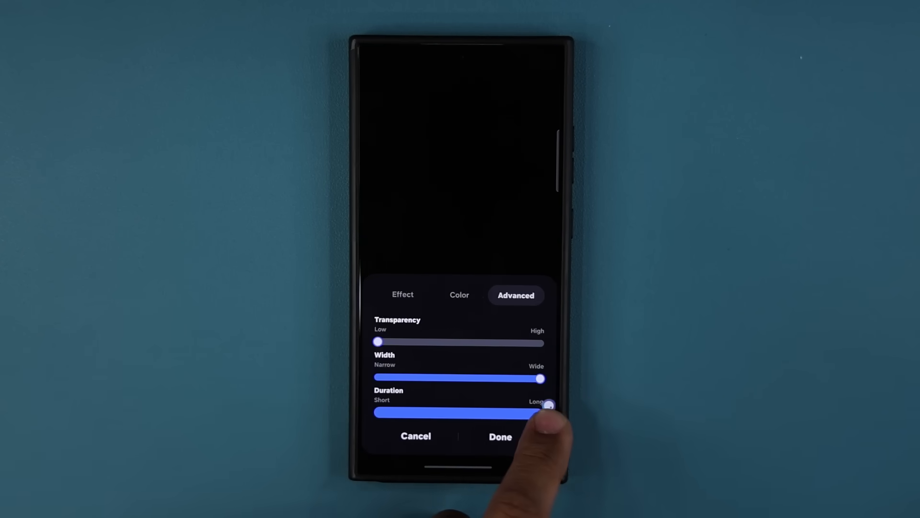
left_click_drag(549, 413, 460, 413)
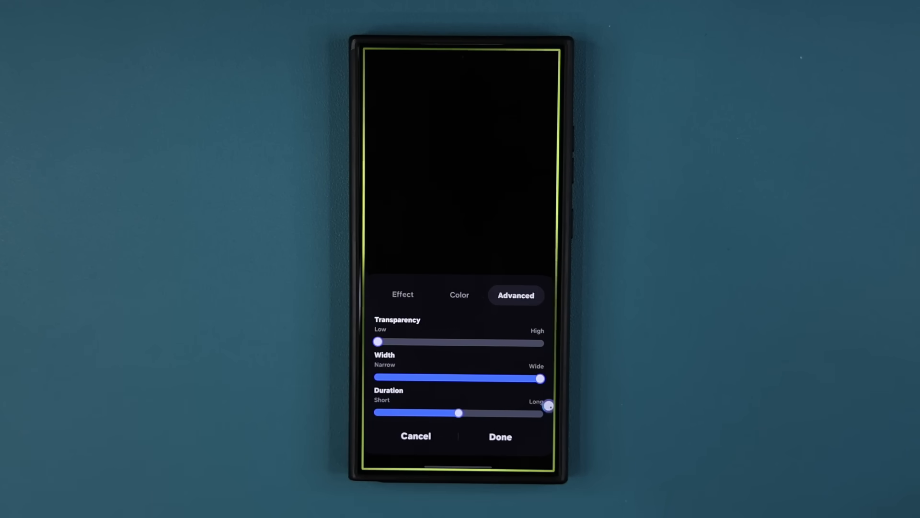
left_click(500, 436)
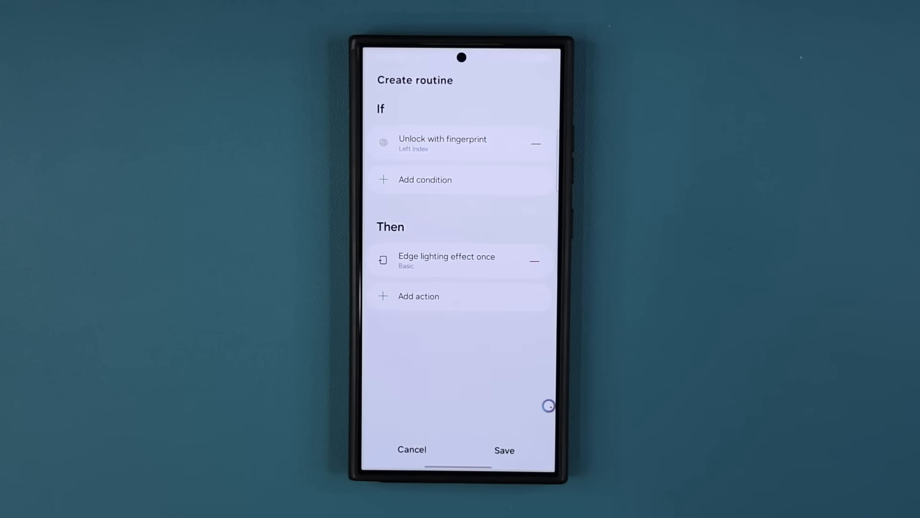
Step: Save the routine as 'Unlock with fingerprint' and choose its icon
left_click(504, 449)
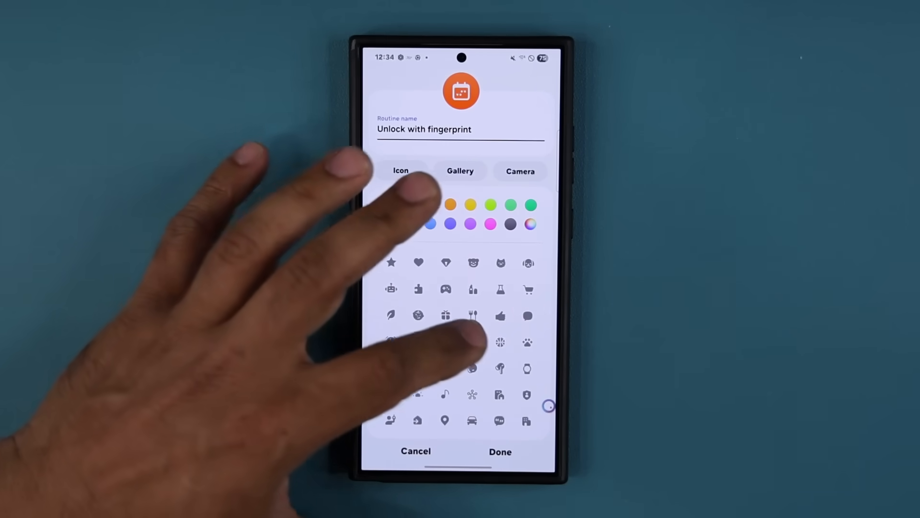
left_click(500, 451)
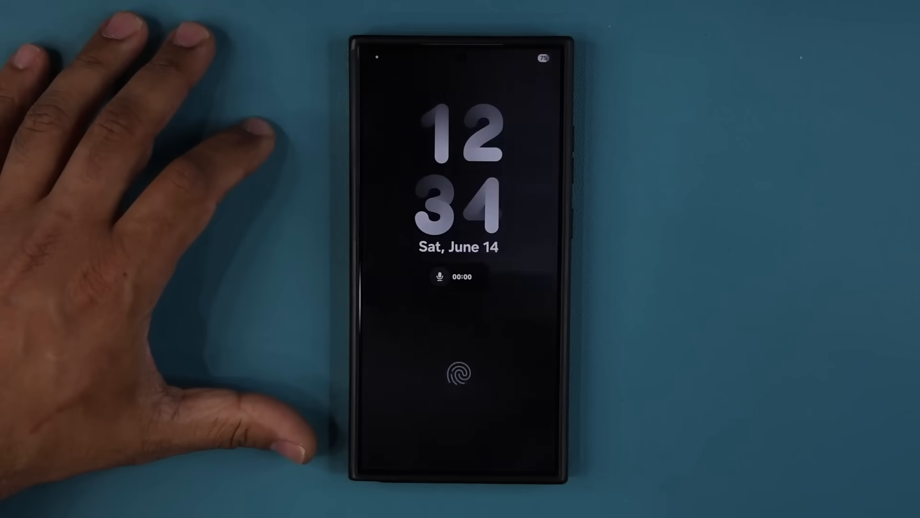
Step: Unlock the phone with the fingerprint to test the edge lighting routine
left_click(460, 373)
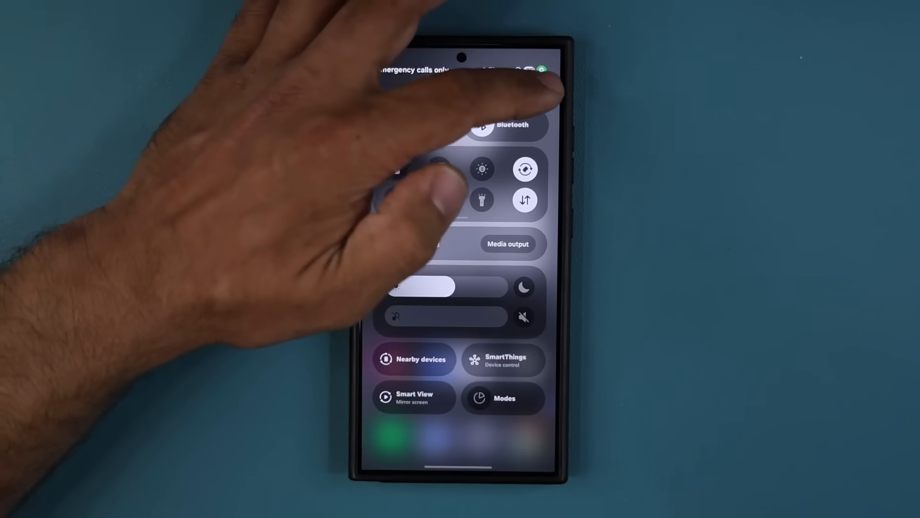
Step: Return to the Routines tab, start a second routine and list its triggers
left_click(504, 398)
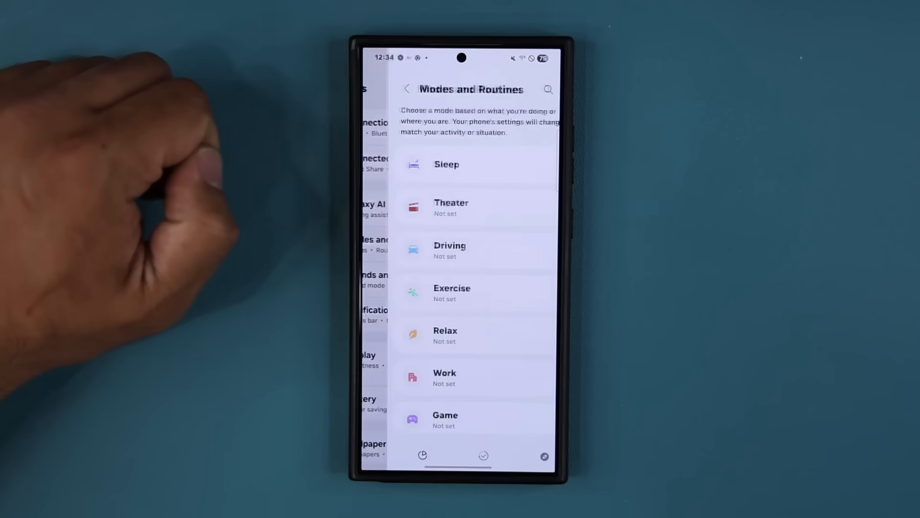
left_click(457, 447)
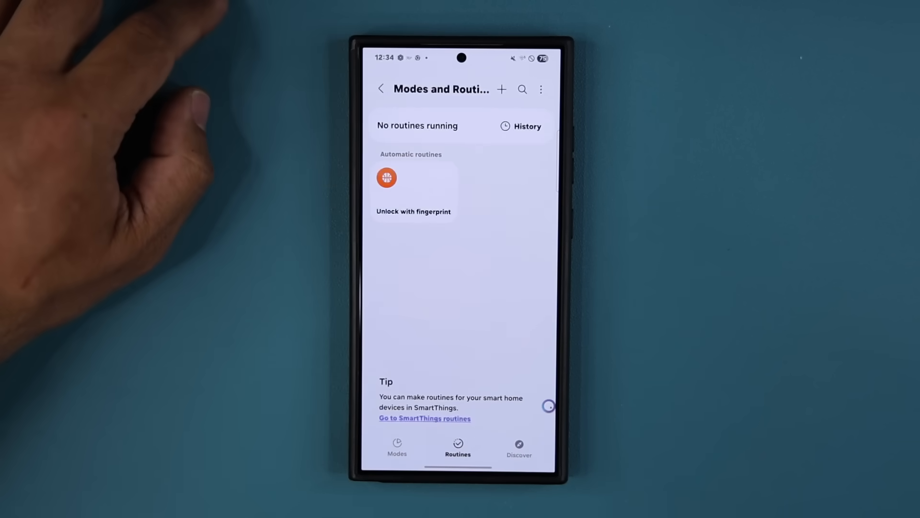
left_click(501, 89)
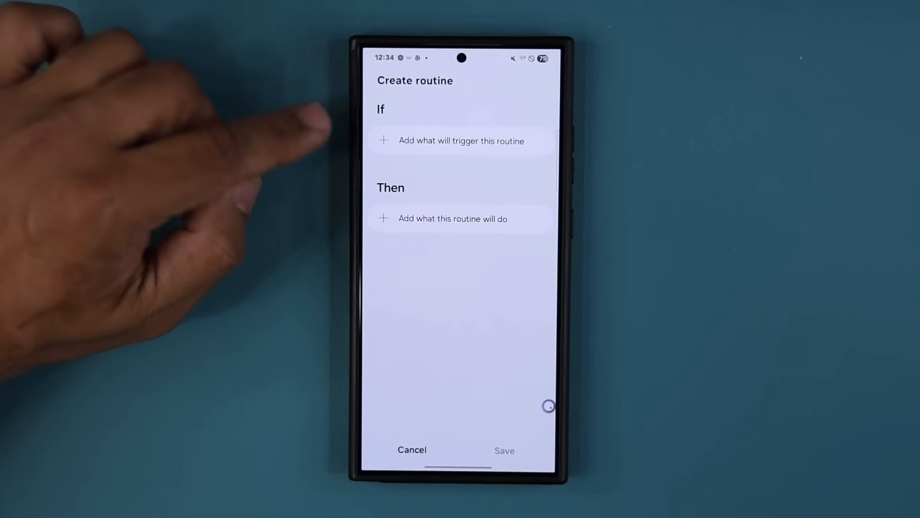
left_click(460, 141)
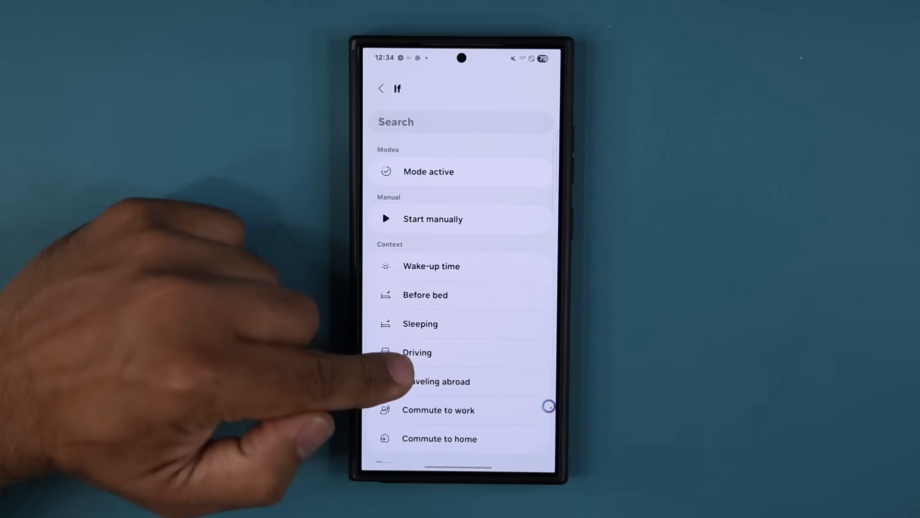
Step: Scroll the app list and select My Files as the App opened trigger
scroll("down", 3)
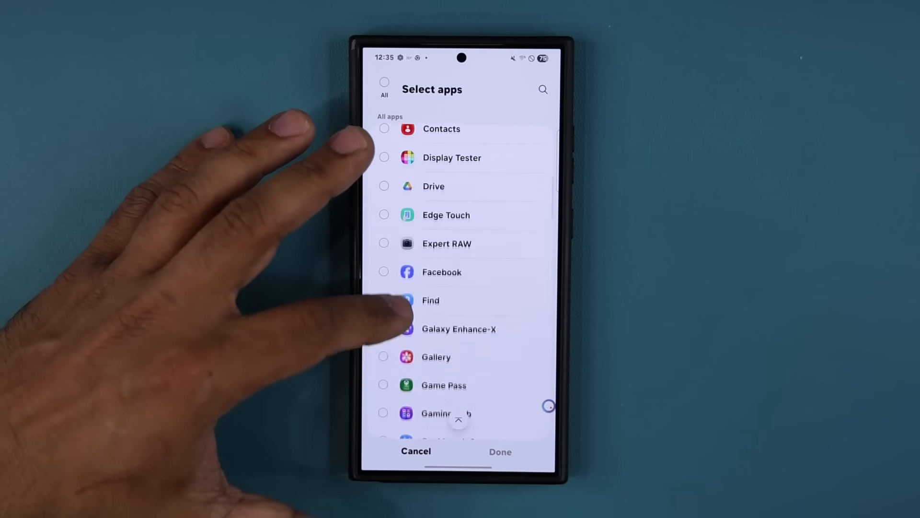
scroll("down", 3)
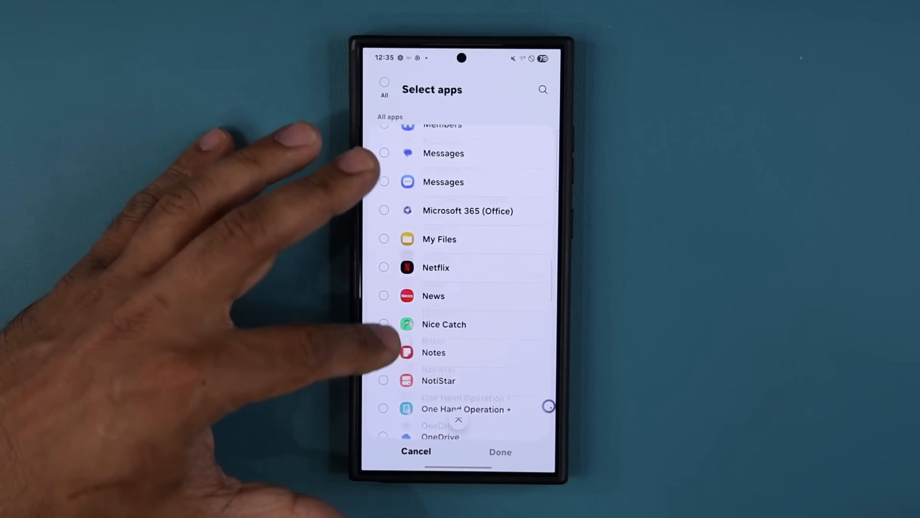
scroll("down", 3)
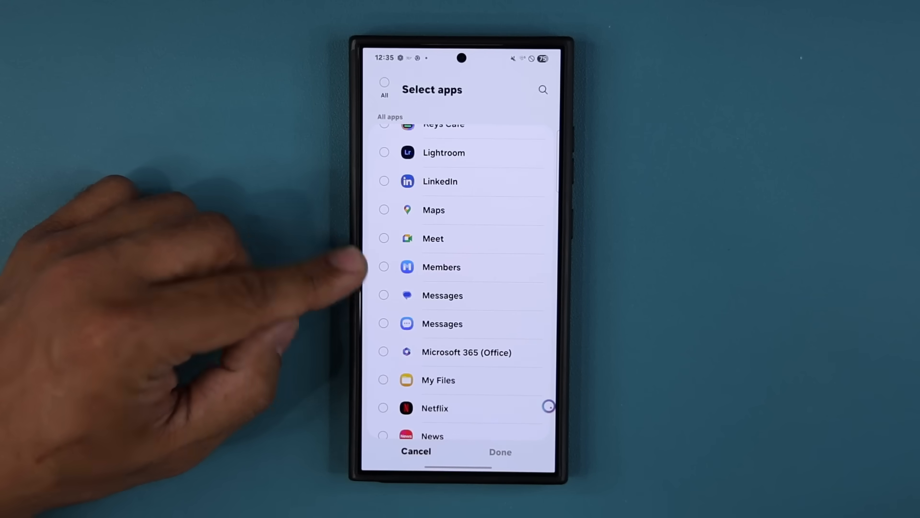
scroll("down", 3)
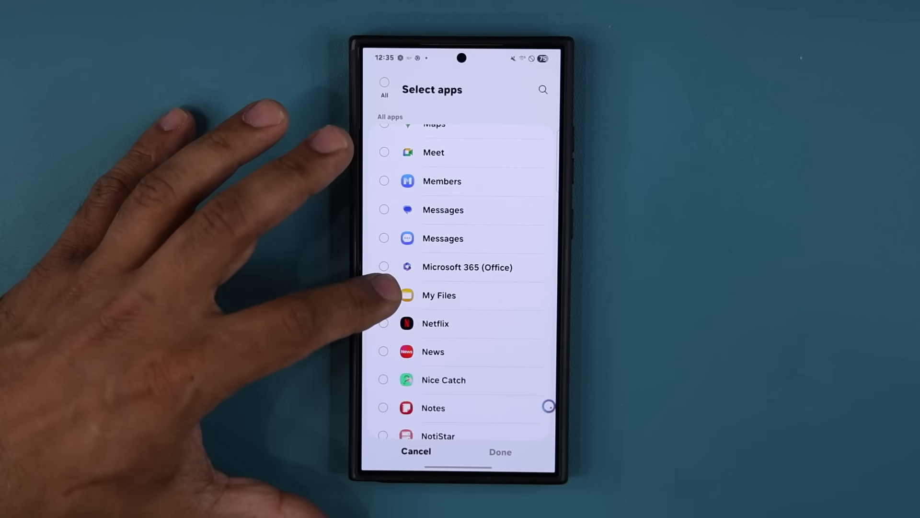
left_click(384, 295)
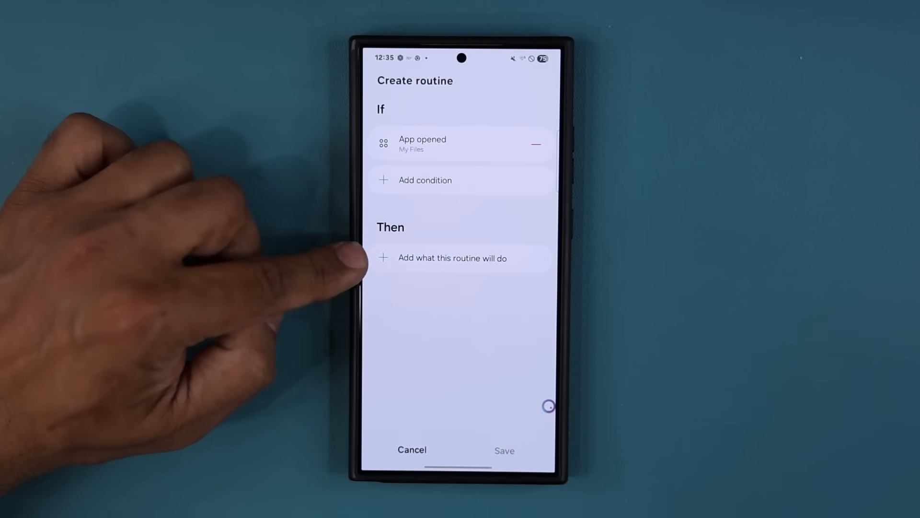
Step: Add a red Basic 'Edge lighting effect once' action and confirm it
left_click(452, 257)
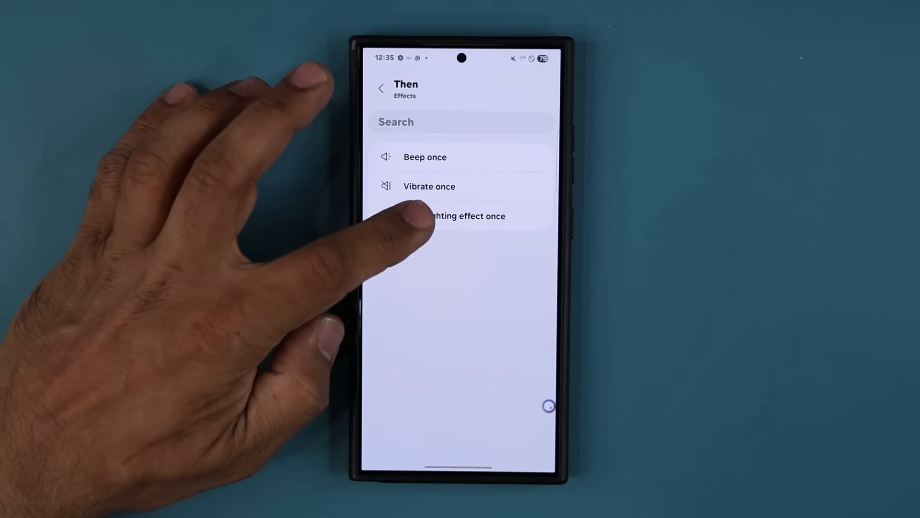
left_click(457, 215)
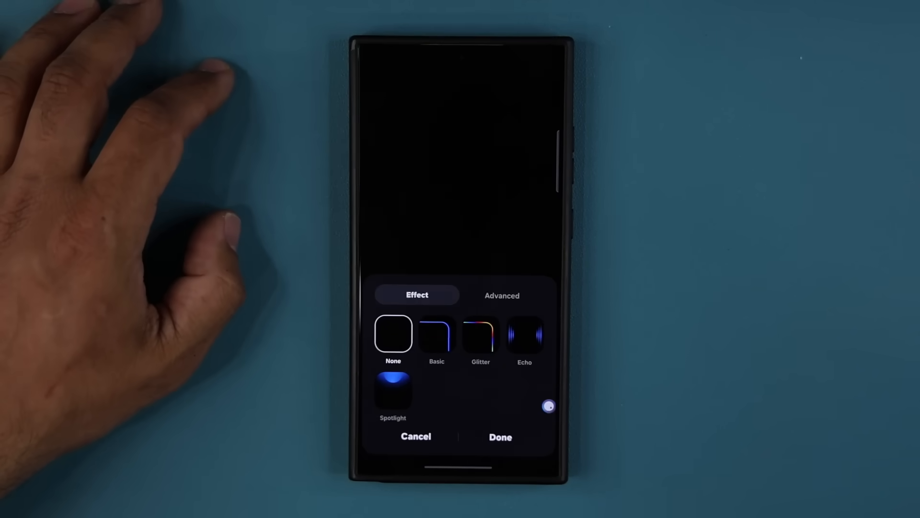
left_click(459, 295)
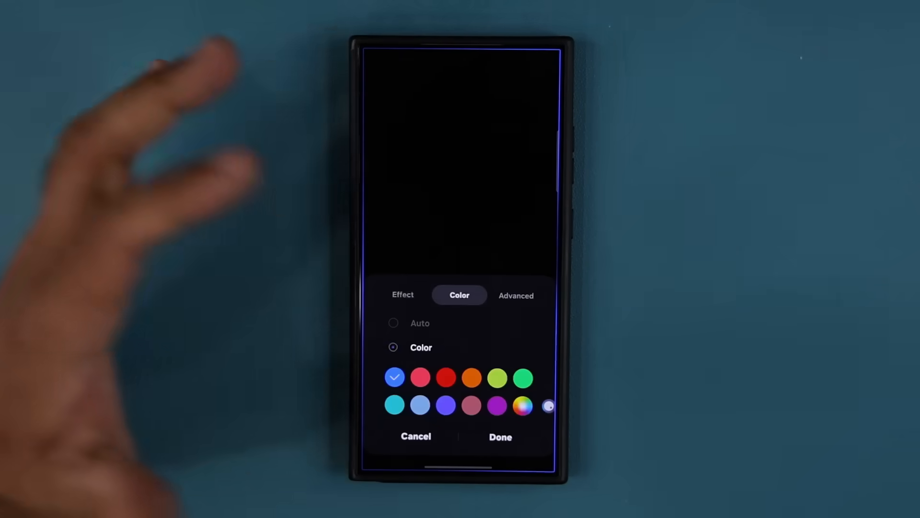
left_click(446, 377)
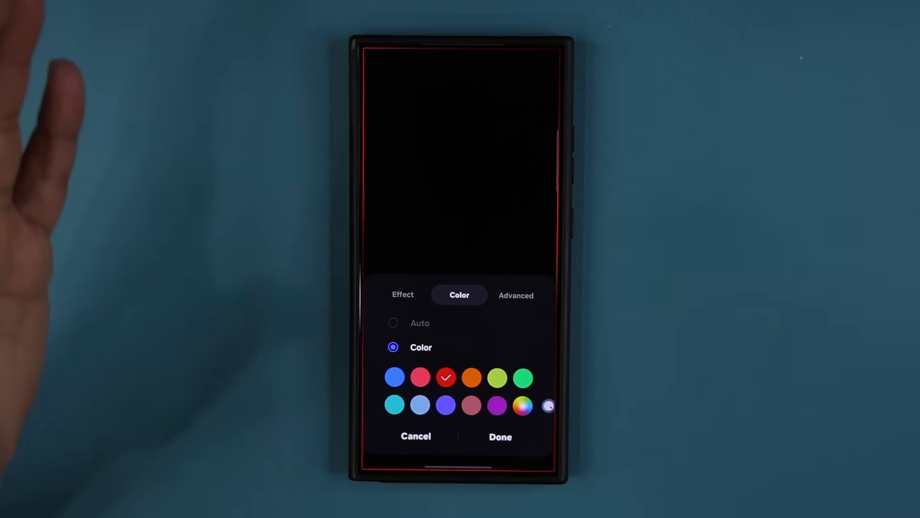
left_click(500, 437)
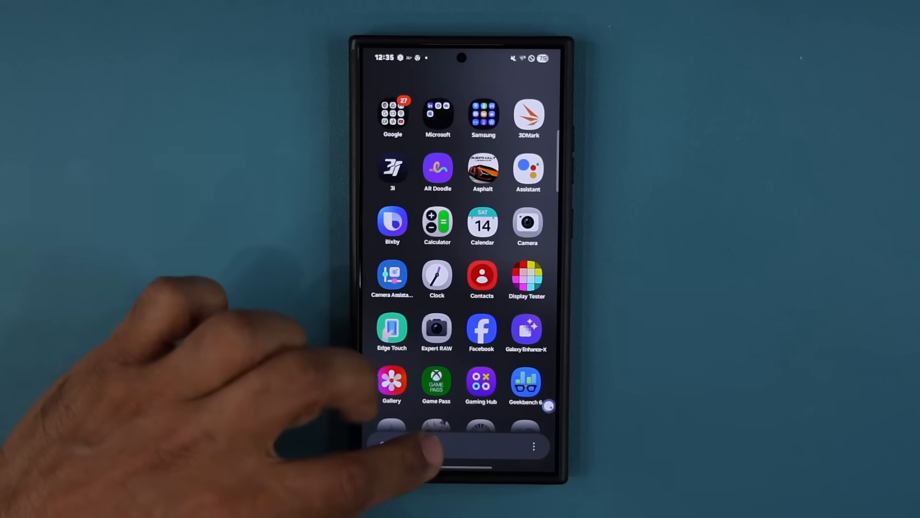
Step: Search the app drawer for 'my' to find My Files
type("my")
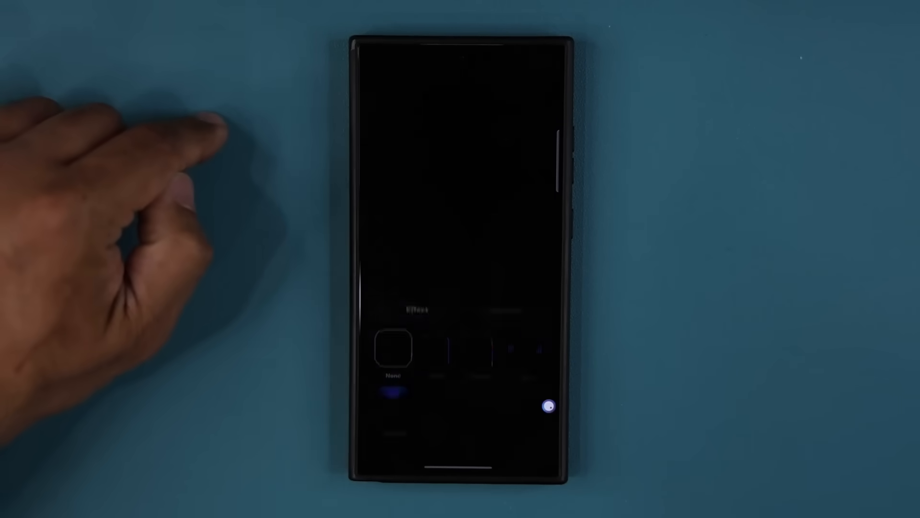
Step: Make the My Files routine's Basic edge lighting maximum width and red
left_click(515, 294)
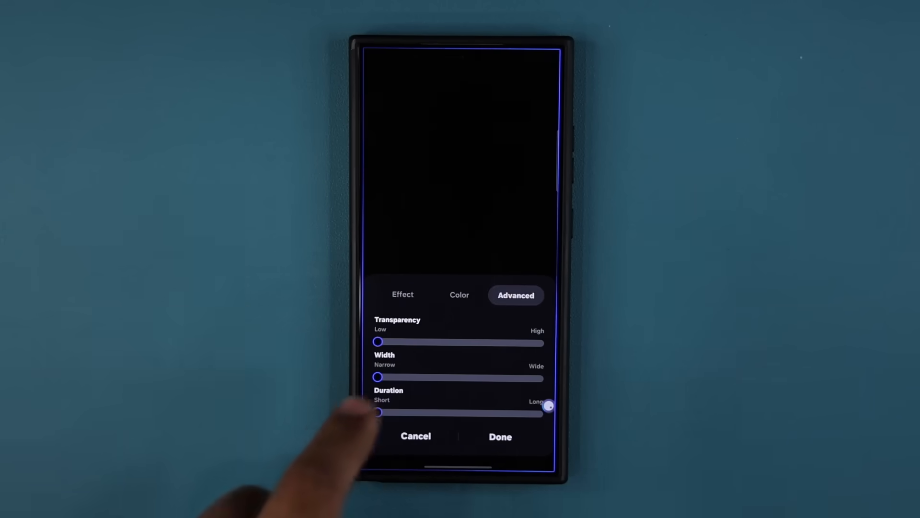
left_click_drag(379, 377, 543, 377)
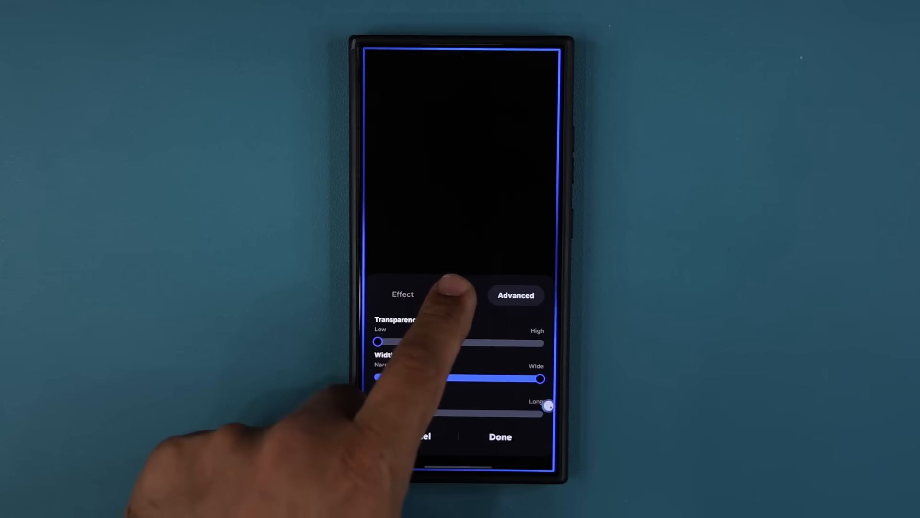
left_click(459, 295)
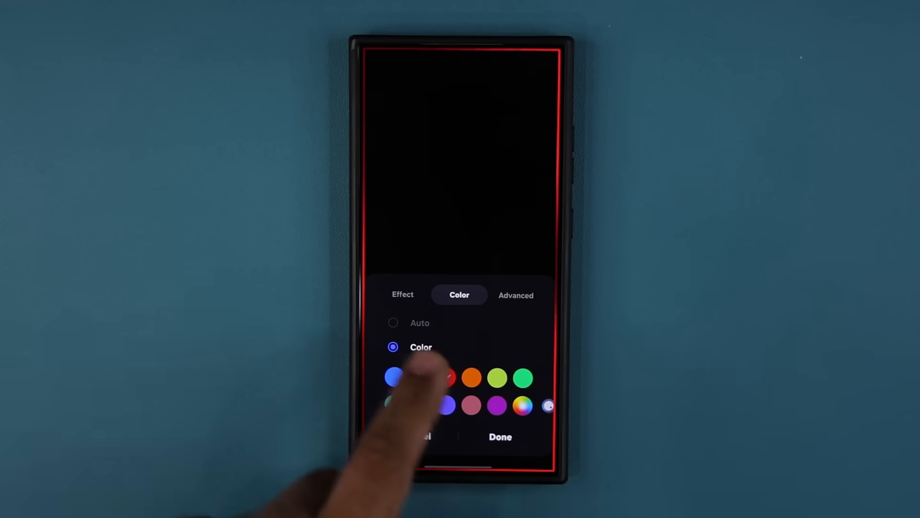
left_click(499, 436)
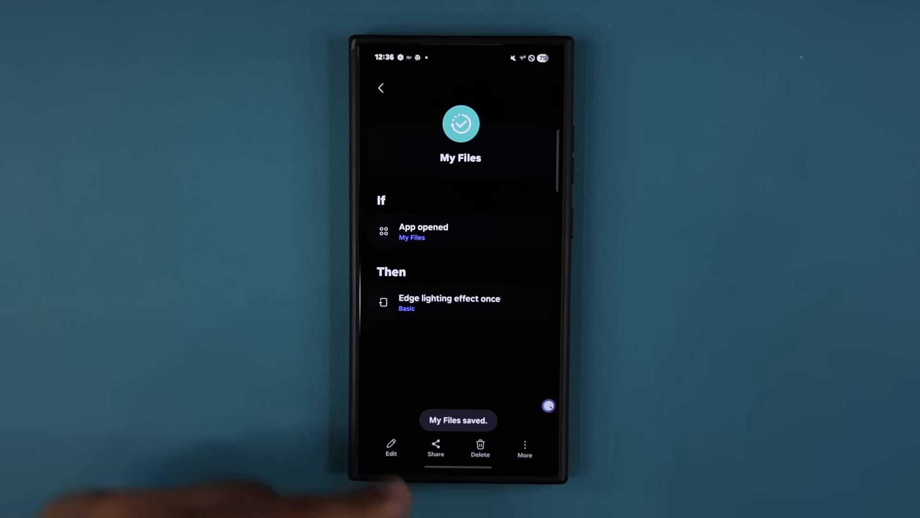